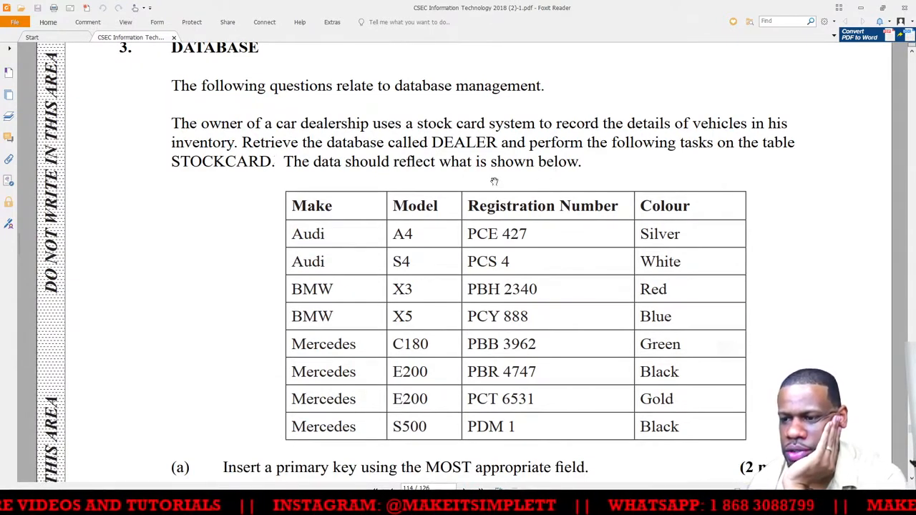
pyautogui.moveTo(498, 180)
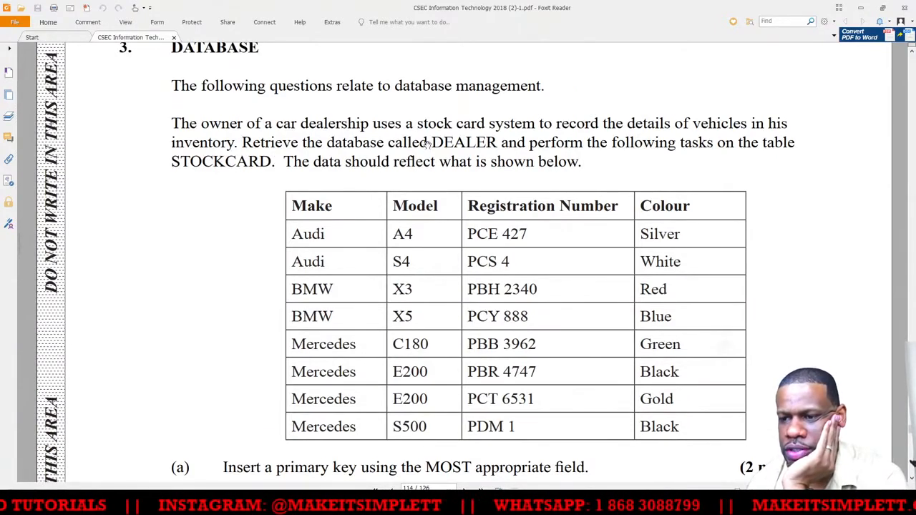
pyautogui.moveTo(441, 136)
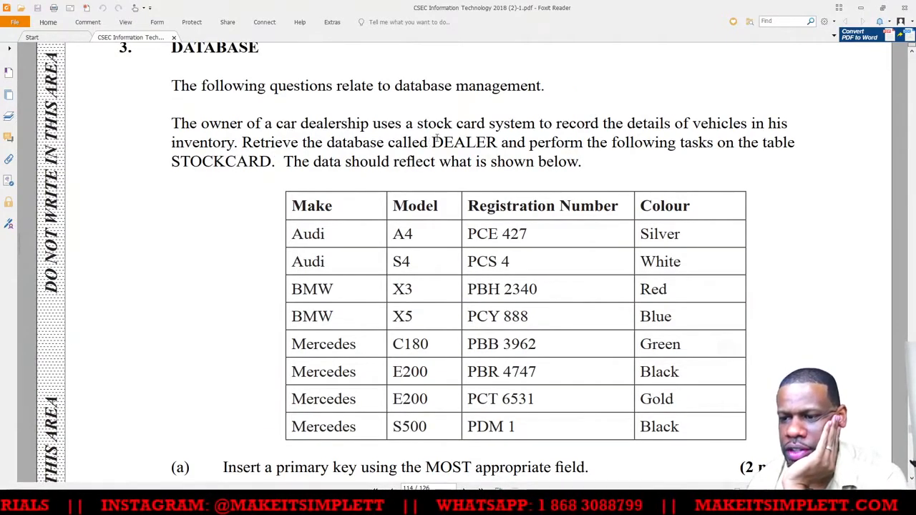
# Bring up the Save As prompt for the new blank Table1 in Access.
pyautogui.doubleClick(464, 141)
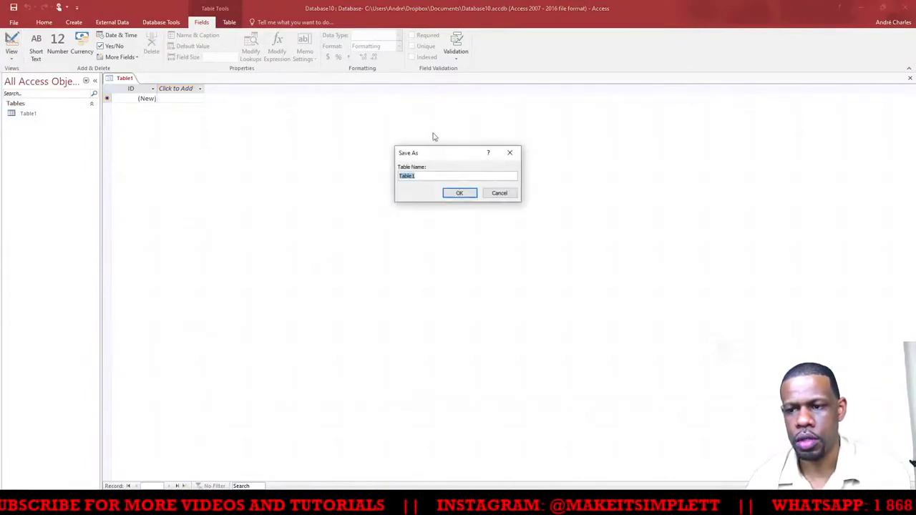
pyautogui.click(459, 192)
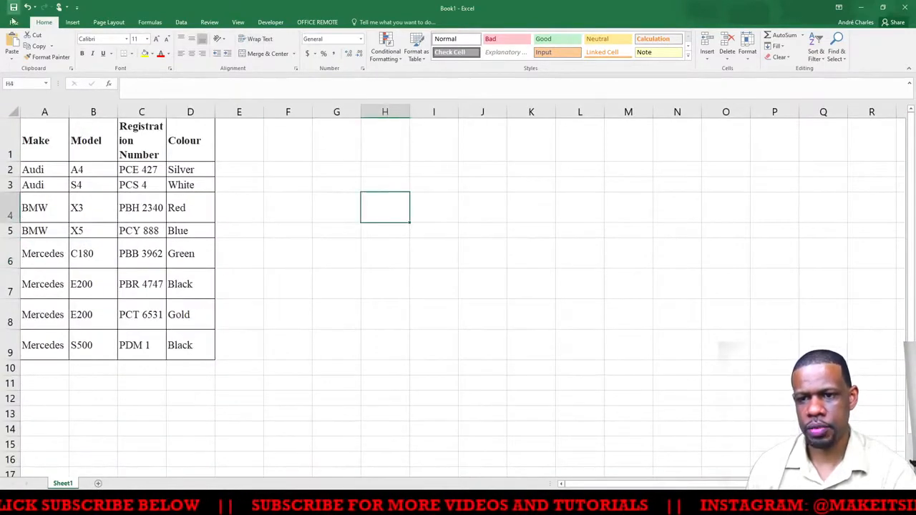
# Switch to the Excel worksheet holding the vehicle records in A1:D9.
pyautogui.click(11, 21)
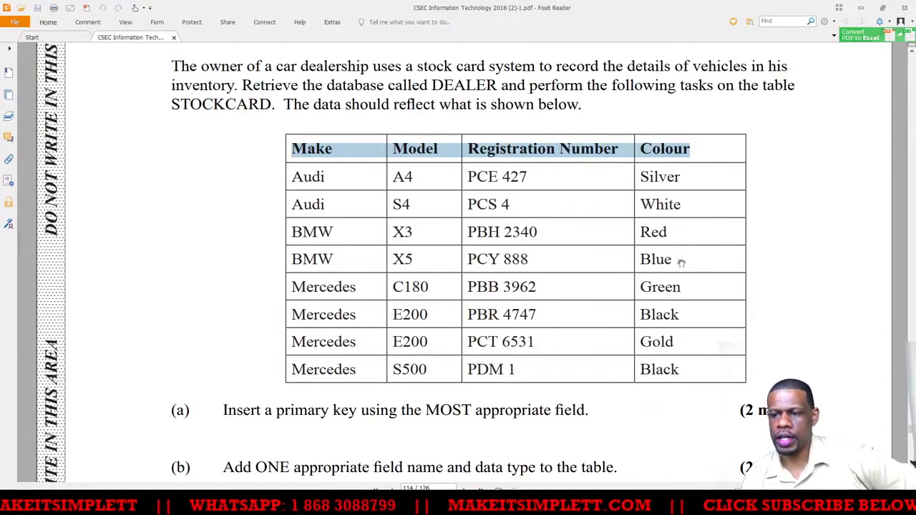
pyautogui.scroll(-3)
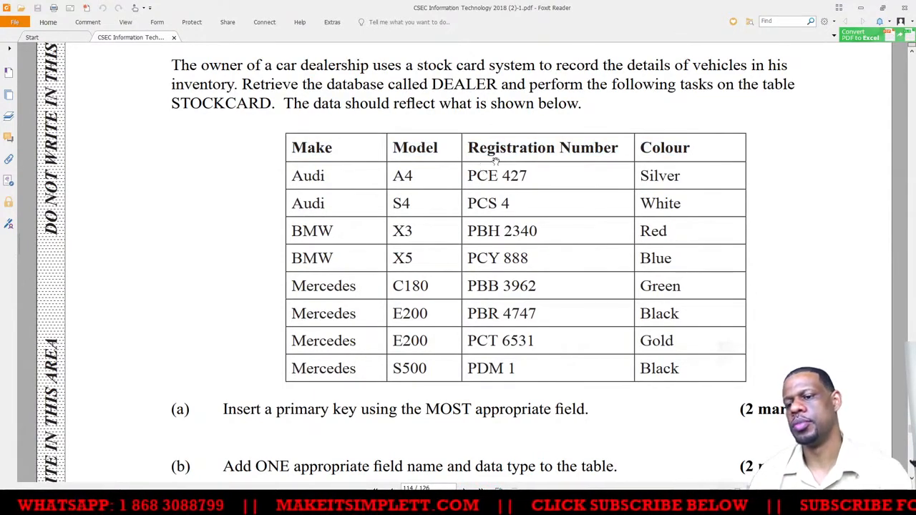
pyautogui.moveTo(464, 156)
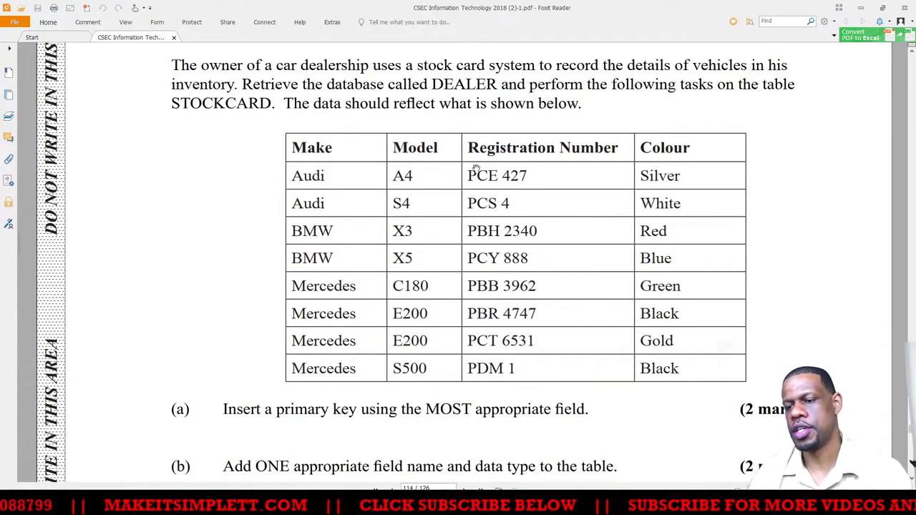
pyautogui.moveTo(467, 175); pyautogui.dragTo(509, 204)
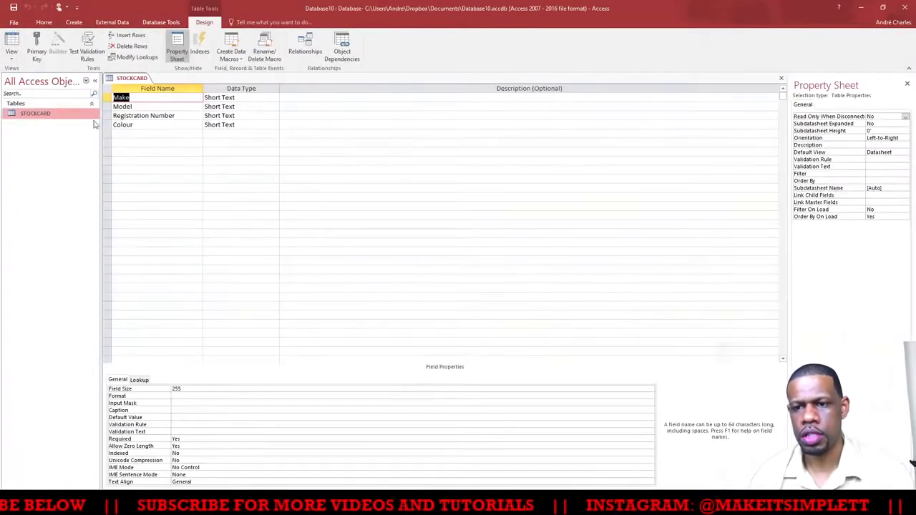
# Make Registration Number the STOCKCARD primary key and save when returning to Datasheet View.
pyautogui.click(143, 115)
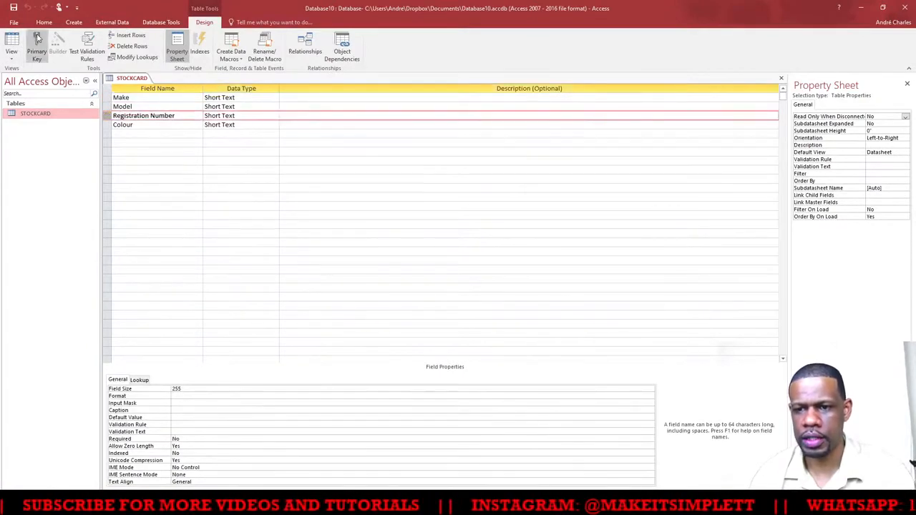
pyautogui.click(35, 46)
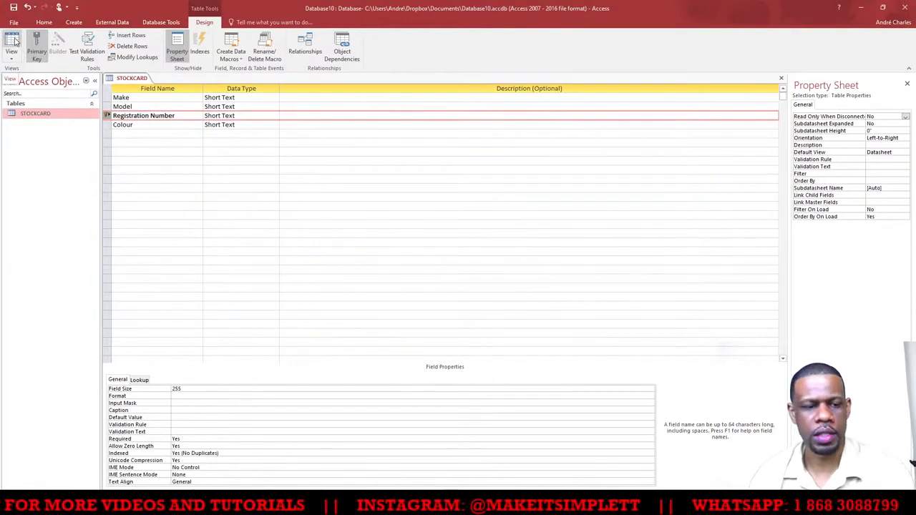
pyautogui.click(13, 43)
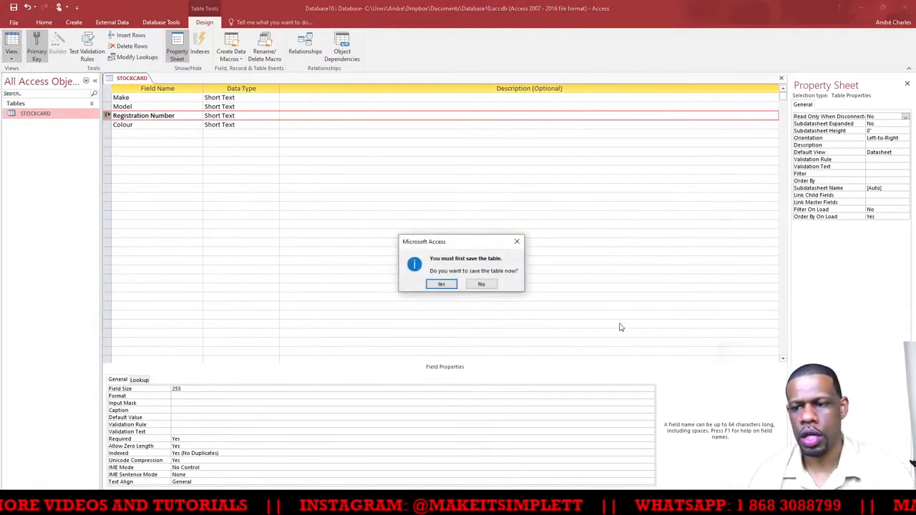
pyautogui.click(441, 283)
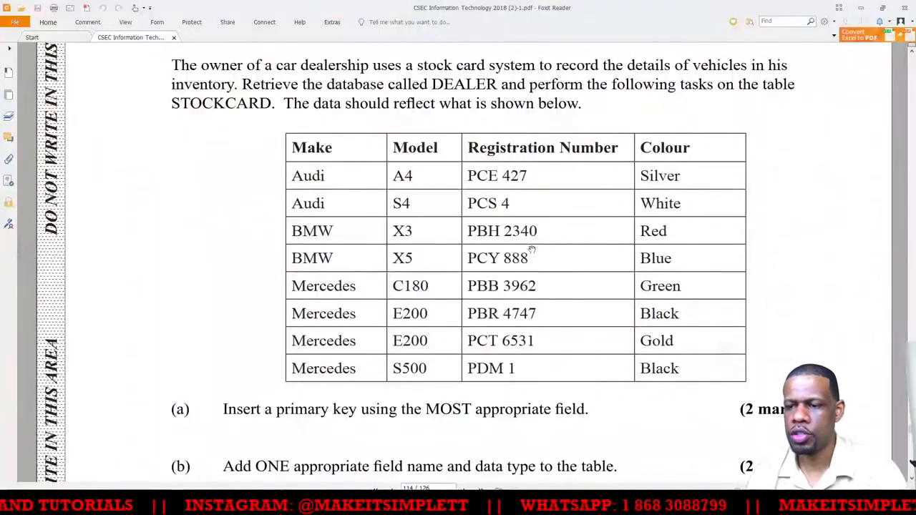
pyautogui.scroll(-3)
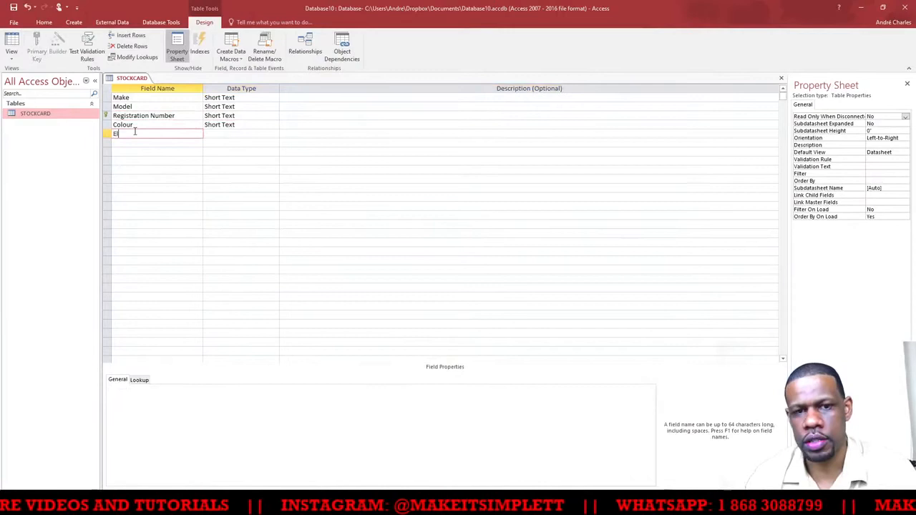
# Add the Engine Type Short Text field and enter 'Elect' in the first record.
pyautogui.press('Backspace')
pyautogui.write('ngine Type')
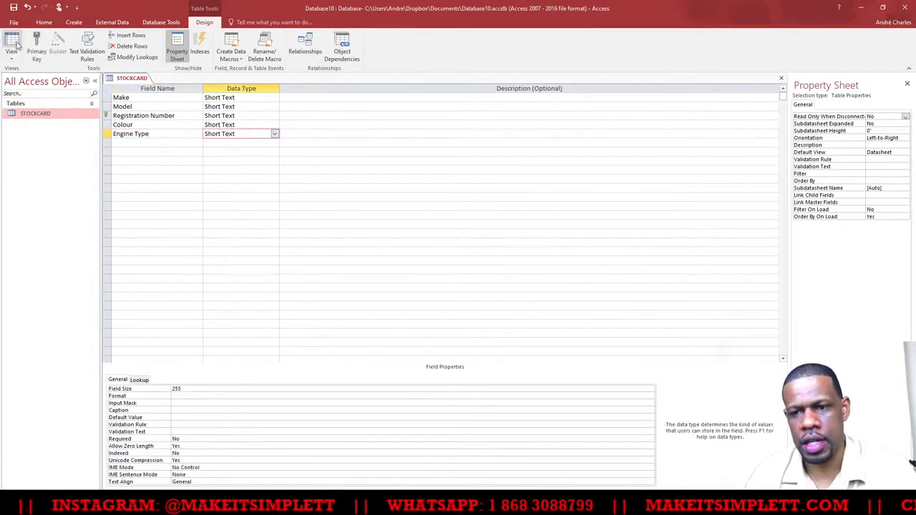
pyautogui.click(11, 40)
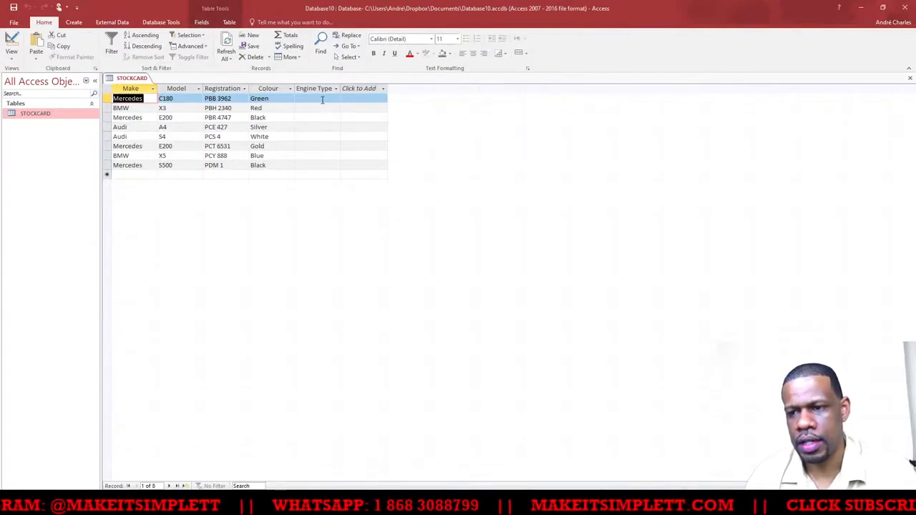
pyautogui.click(316, 98)
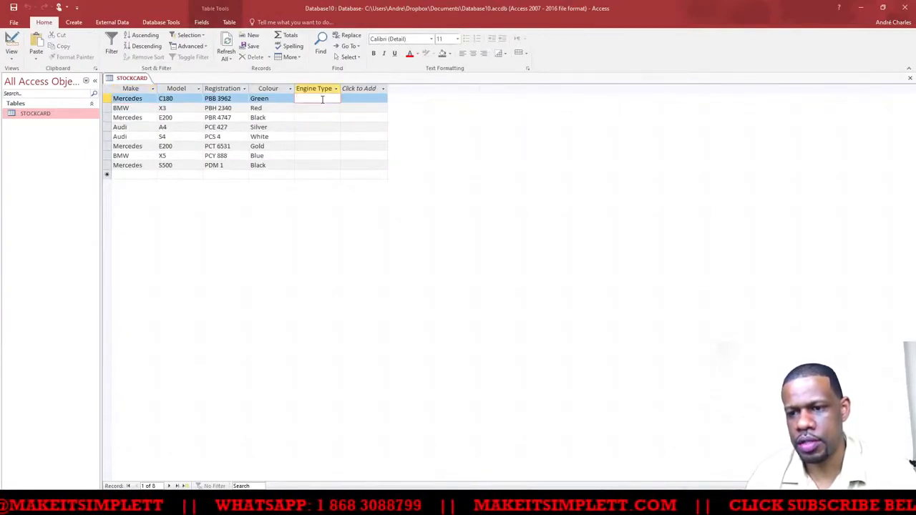
pyautogui.write('Elect')
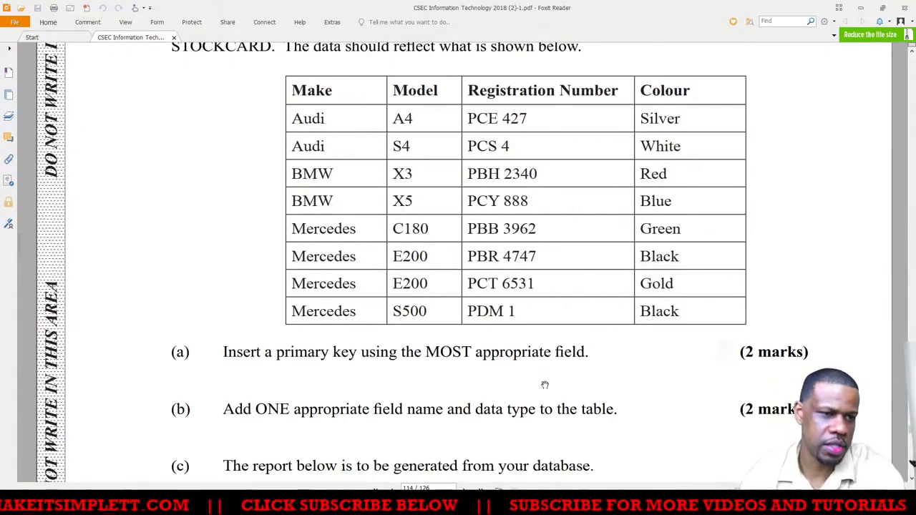
pyautogui.scroll(-3)
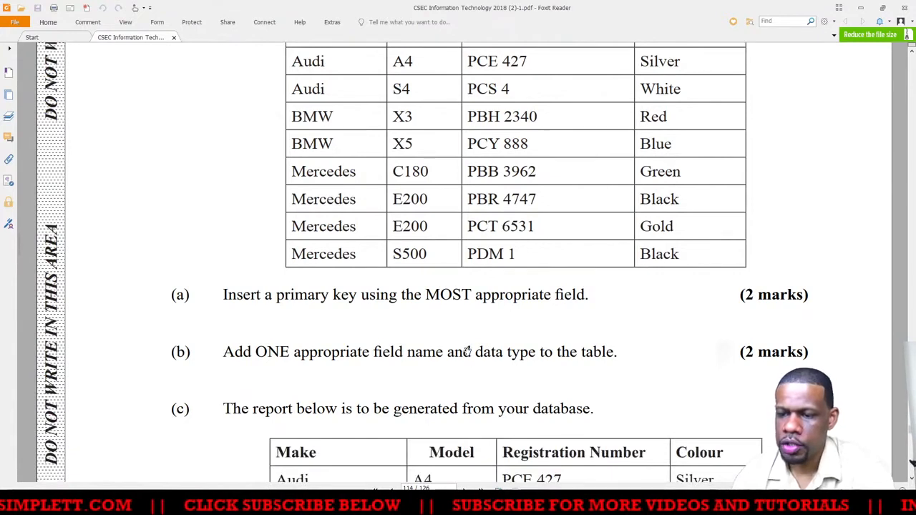
pyautogui.scroll(-3)
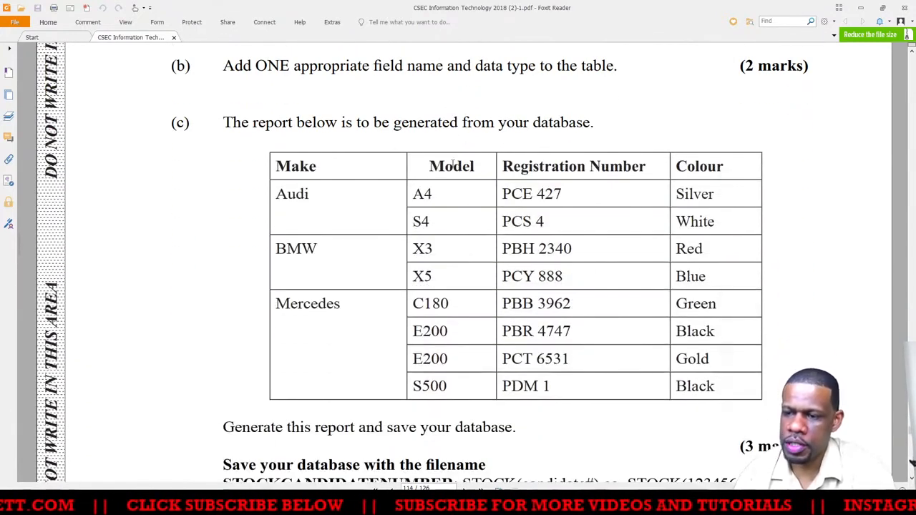
pyautogui.scroll(-3)
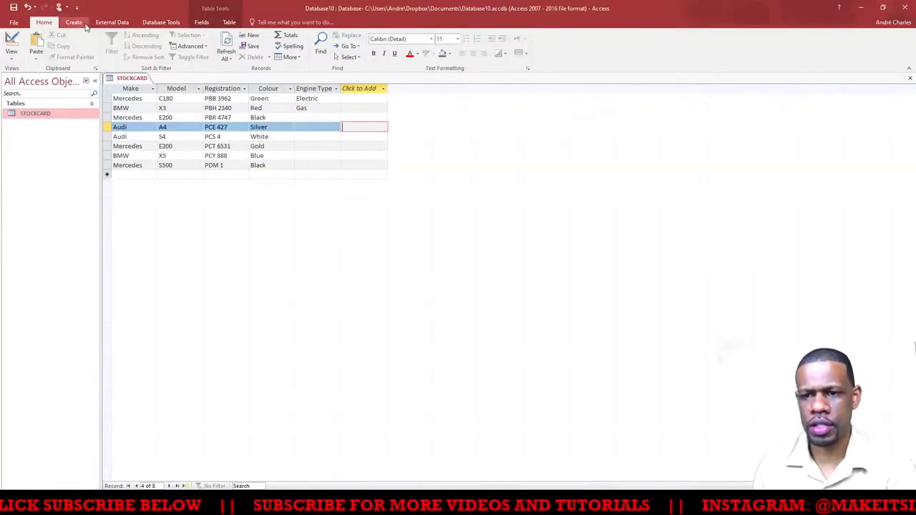
# Start the Report Wizard and add Make, Model, Registration Number and Colour as report fields.
pyautogui.click(75, 23)
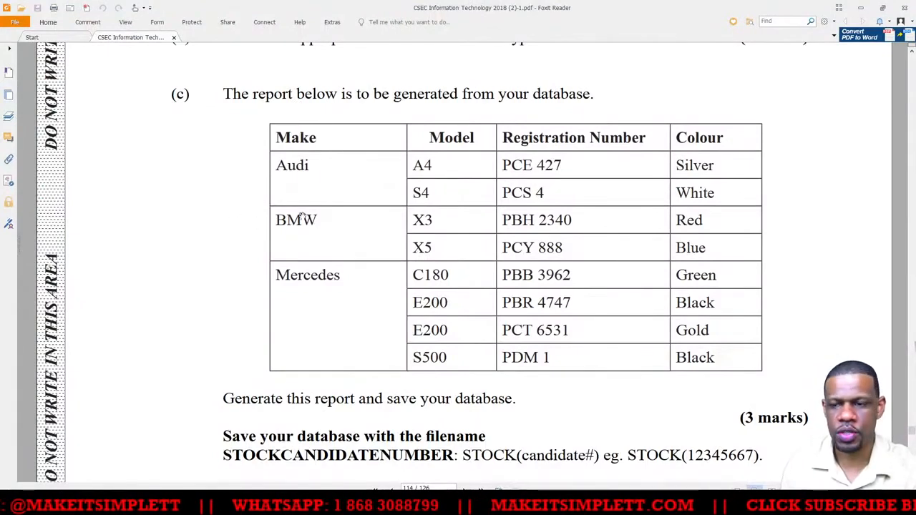
pyautogui.moveTo(455, 183)
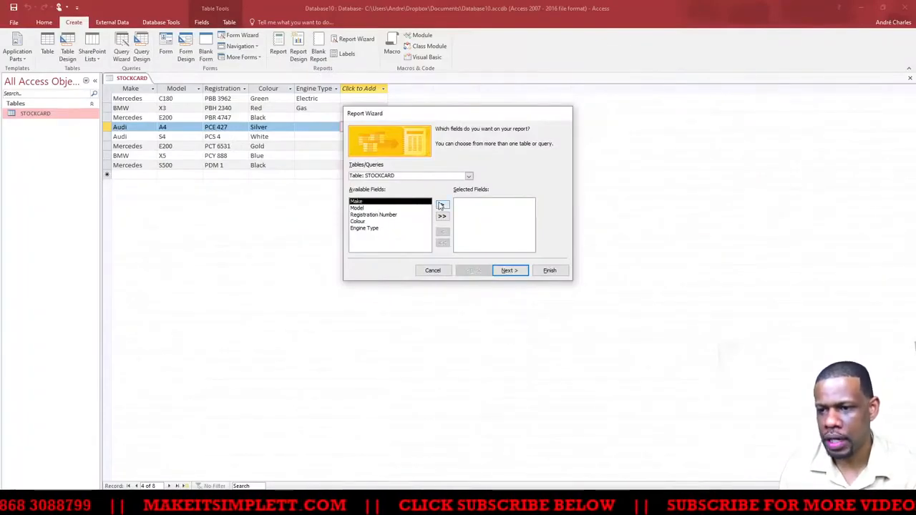
pyautogui.click(441, 206)
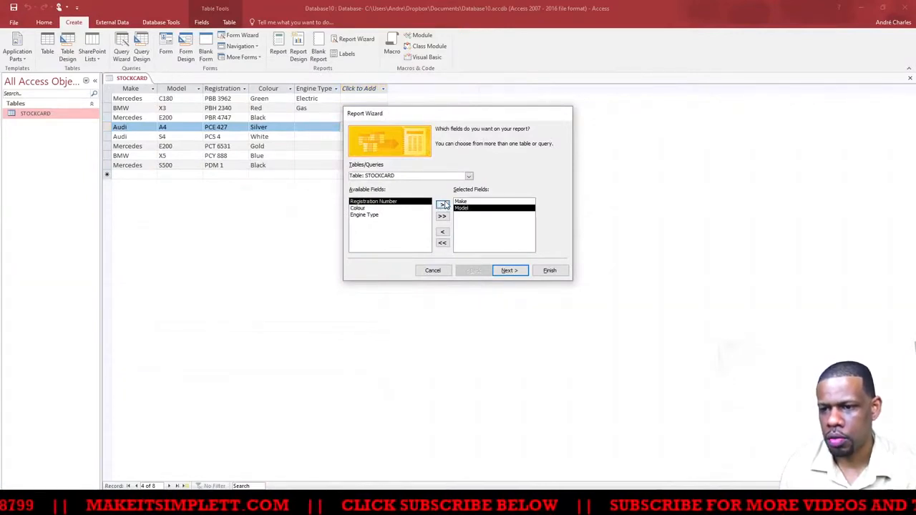
pyautogui.click(441, 216)
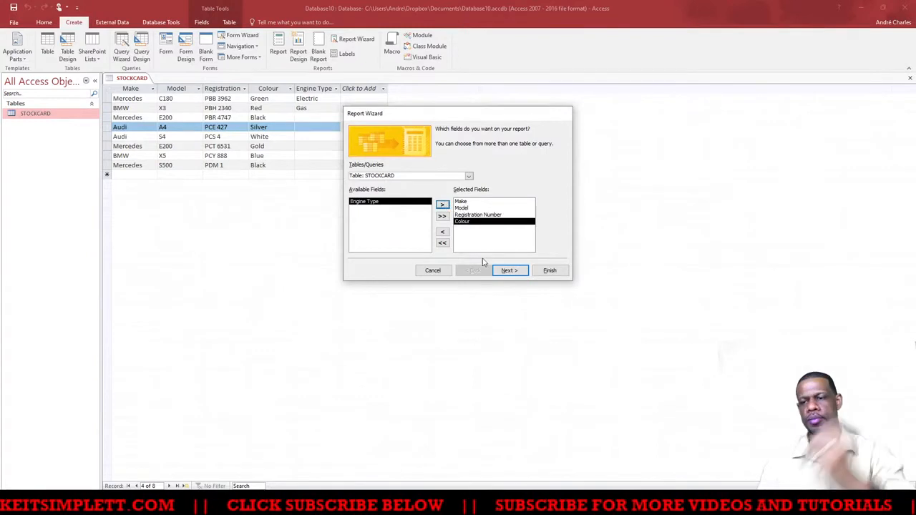
pyautogui.click(509, 270)
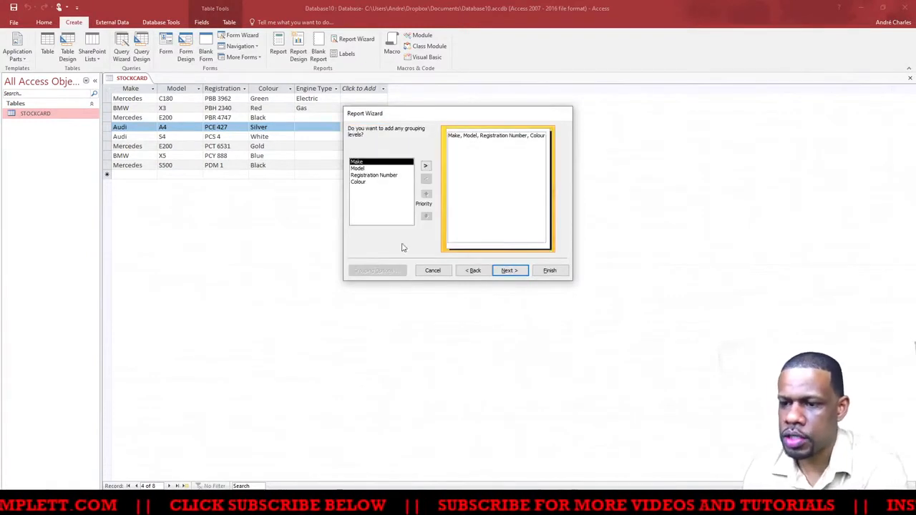
pyautogui.moveTo(371, 136)
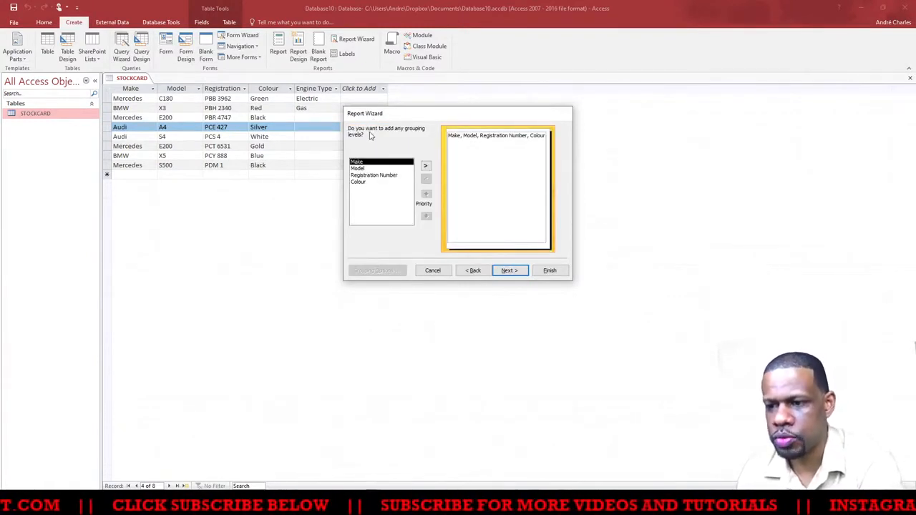
# Group the report by Make with the normal grouping interval and reach the sort-order step.
pyautogui.click(423, 165)
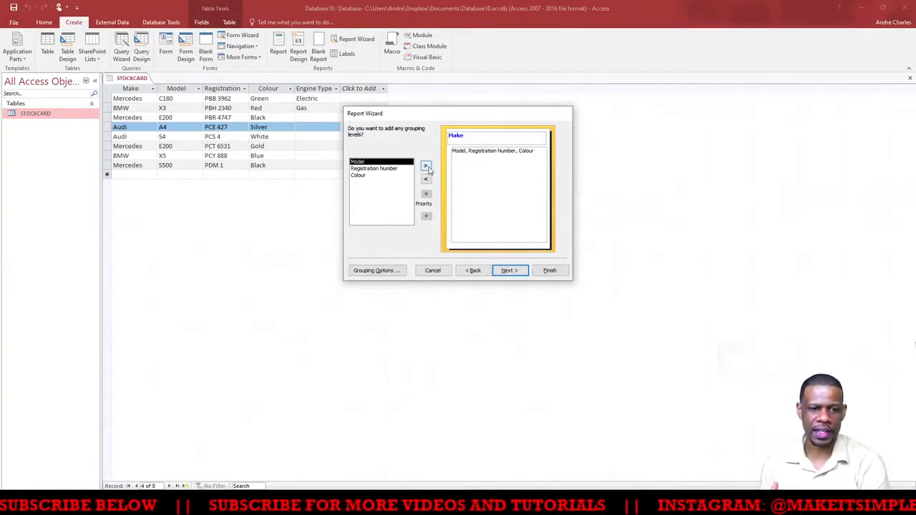
pyautogui.moveTo(509, 258)
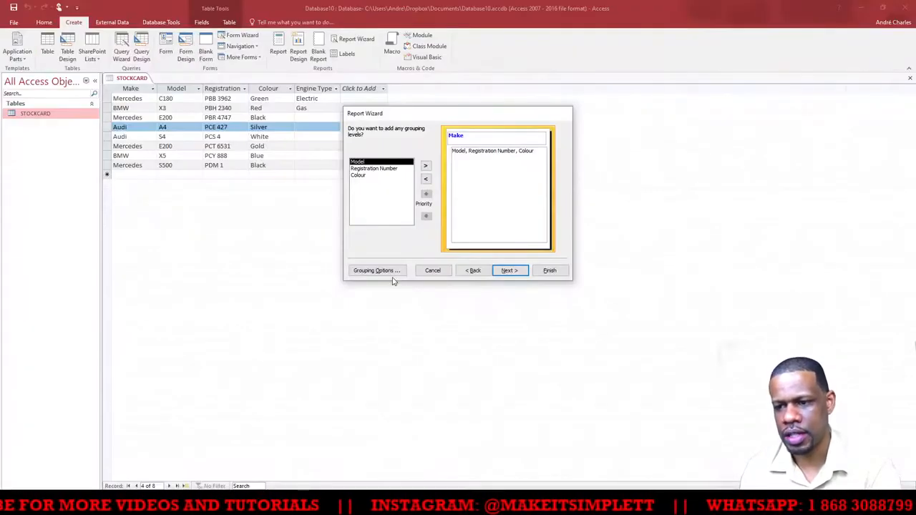
pyautogui.click(376, 270)
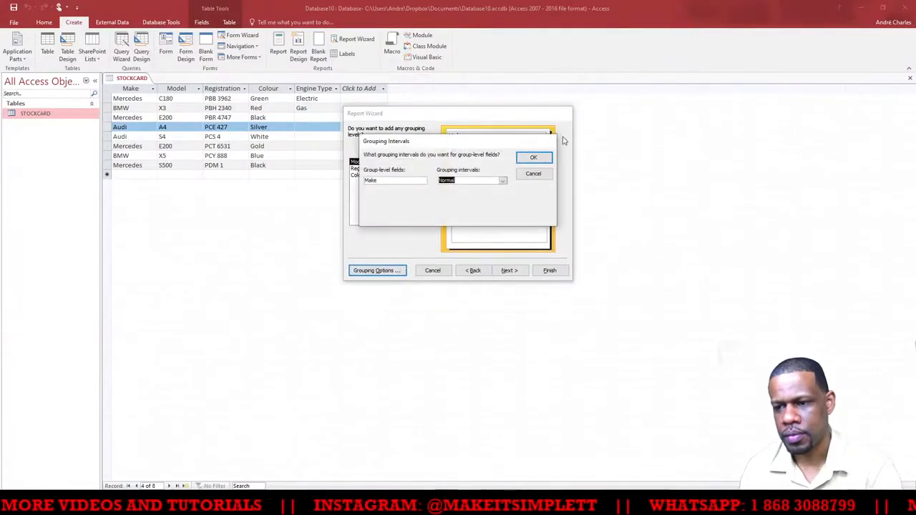
pyautogui.click(534, 156)
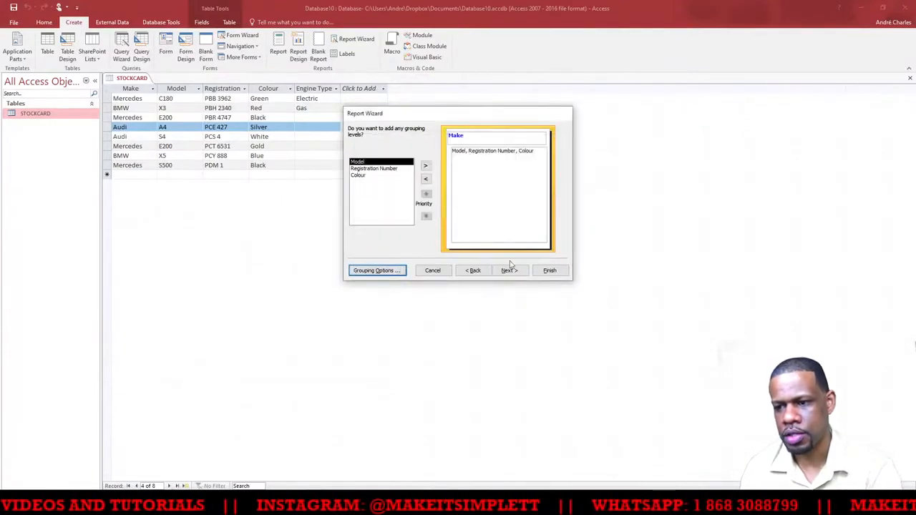
pyautogui.click(508, 270)
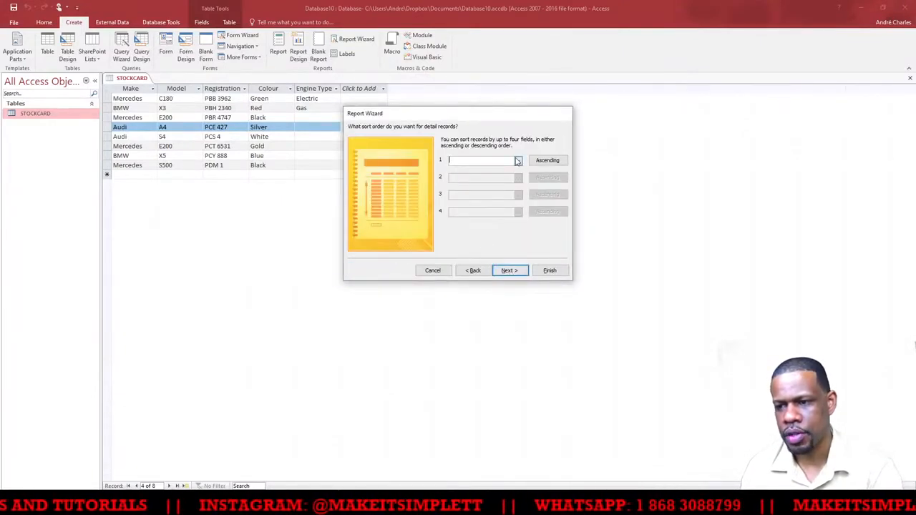
pyautogui.click(516, 160)
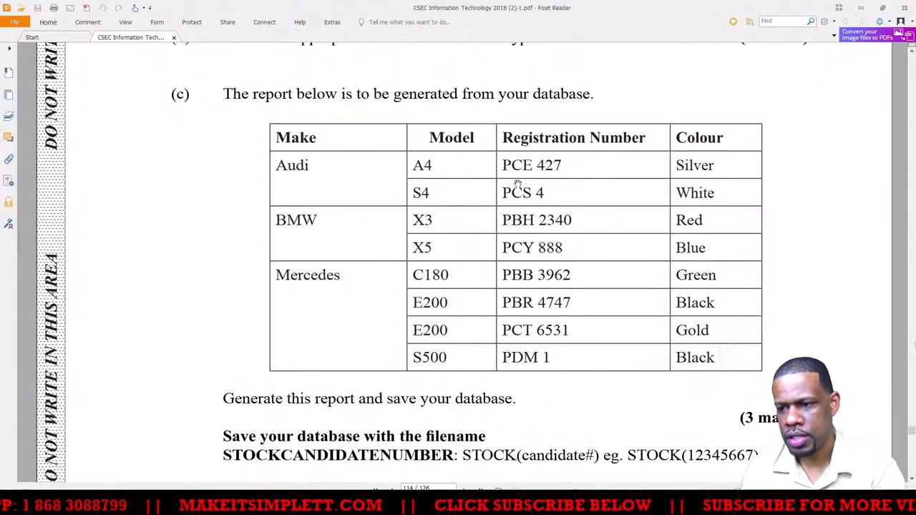
pyautogui.moveTo(432, 165)
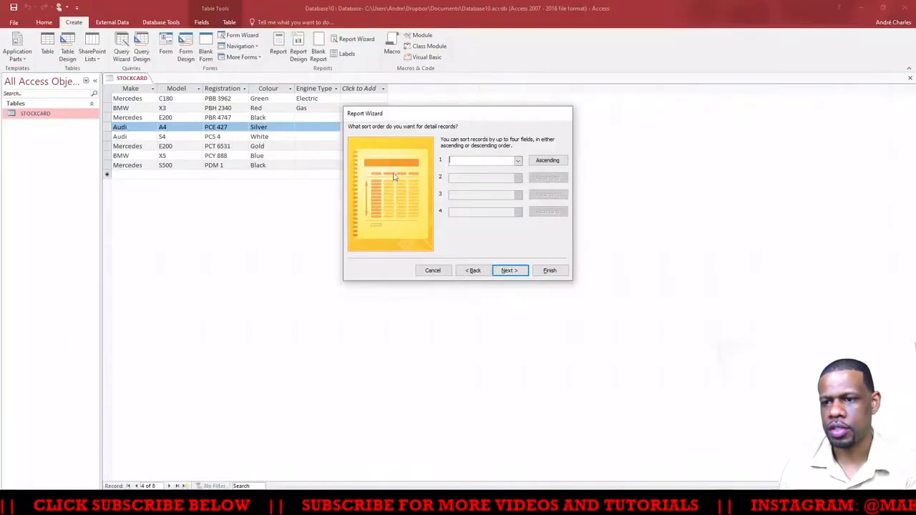
# Sort detail records by Model and continue to the report title step.
pyautogui.click(518, 160)
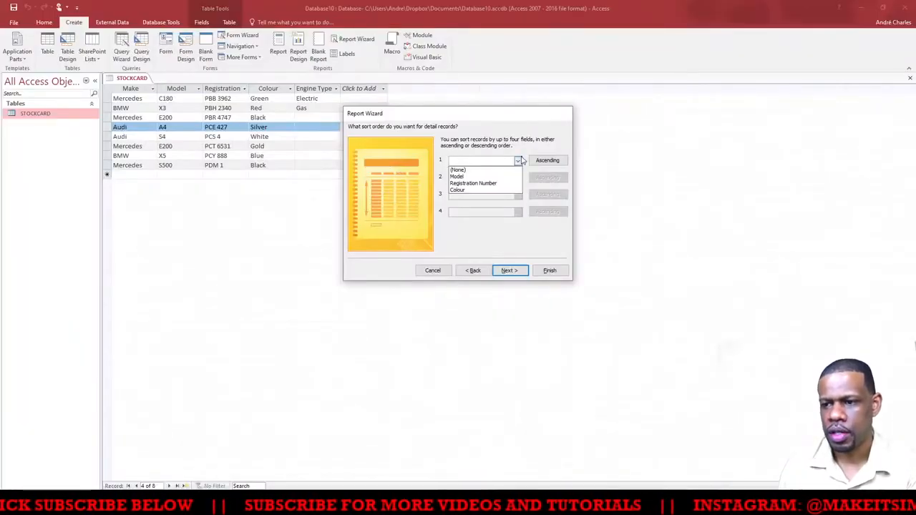
pyautogui.click(457, 178)
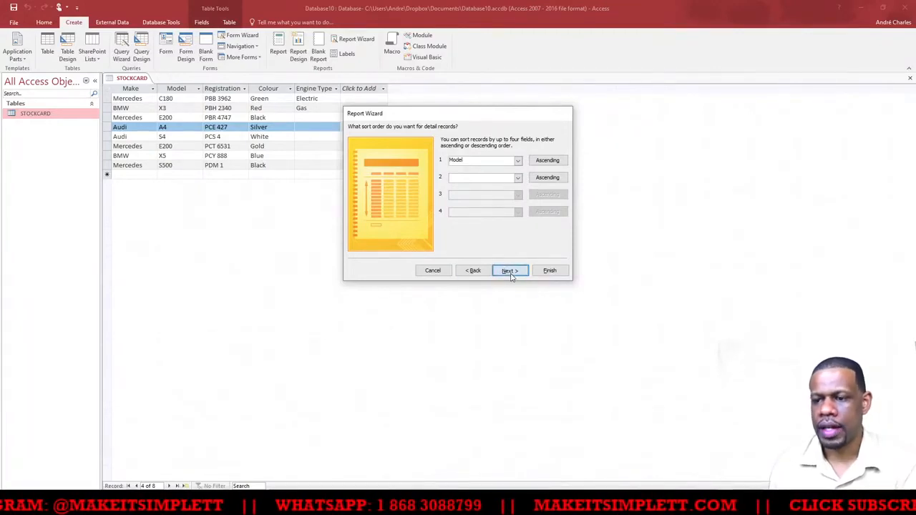
pyautogui.click(509, 271)
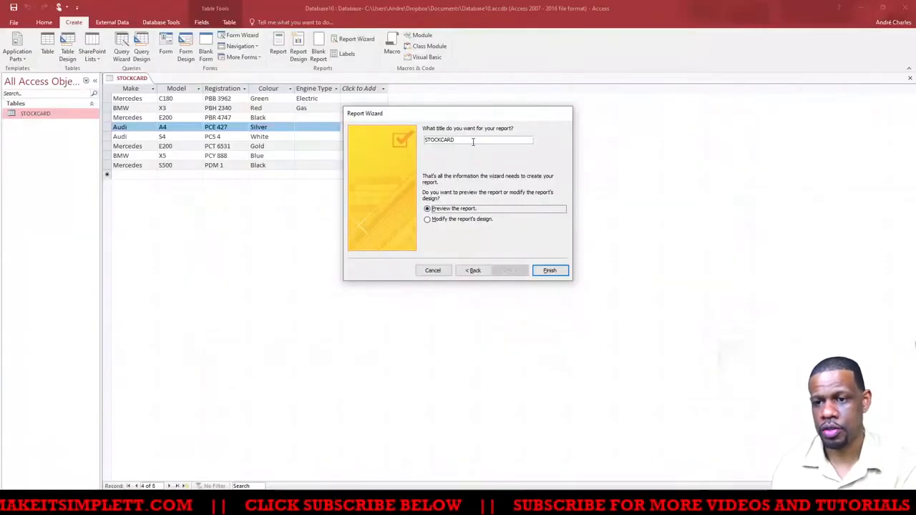
pyautogui.click(549, 270)
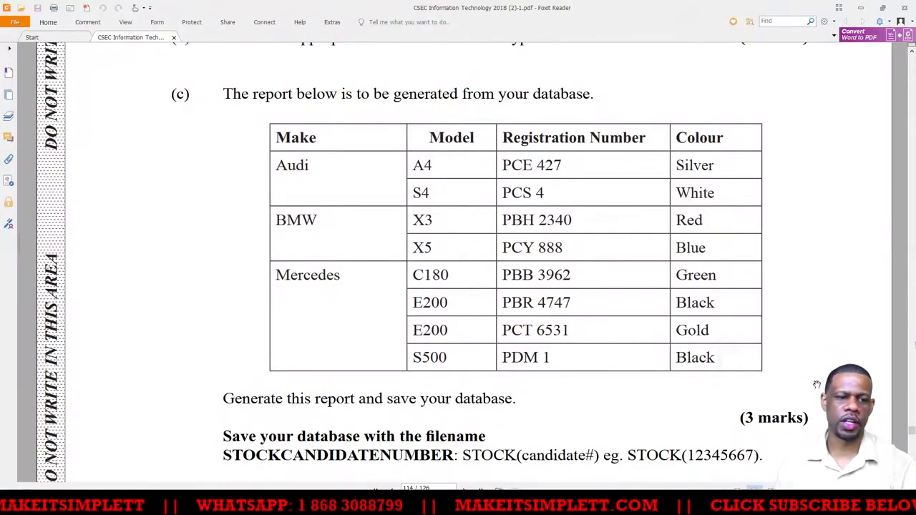
# Scroll the exam paper through tasks (d) and (e) and back to the part (c) sample report.
pyautogui.scroll(-3)
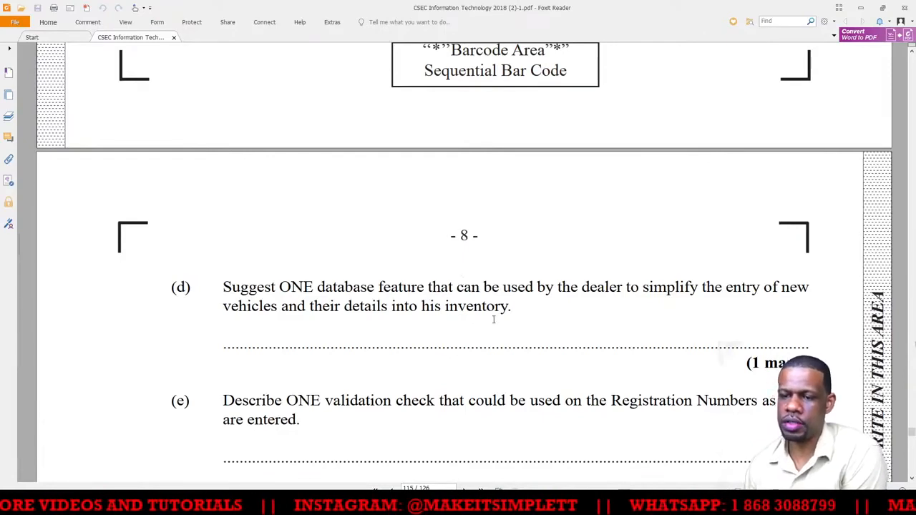
pyautogui.scroll(-3)
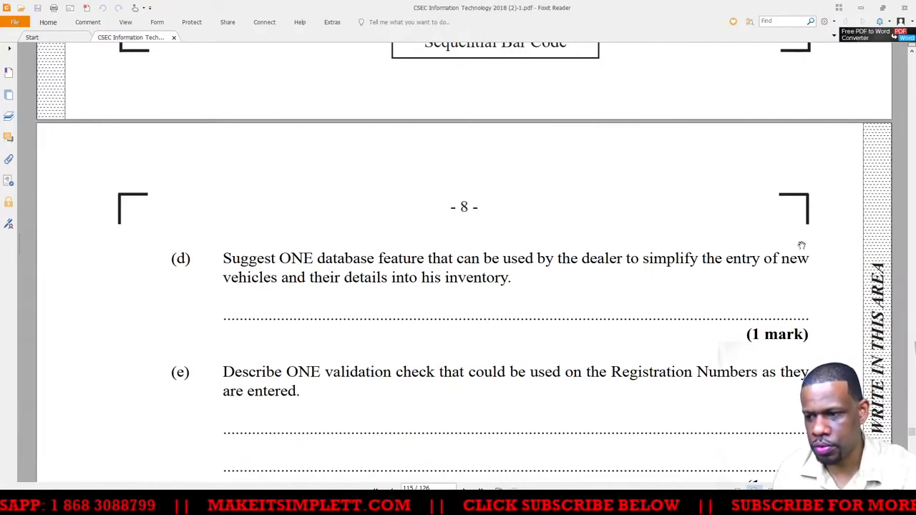
pyautogui.moveTo(460, 258); pyautogui.dragTo(770, 257)
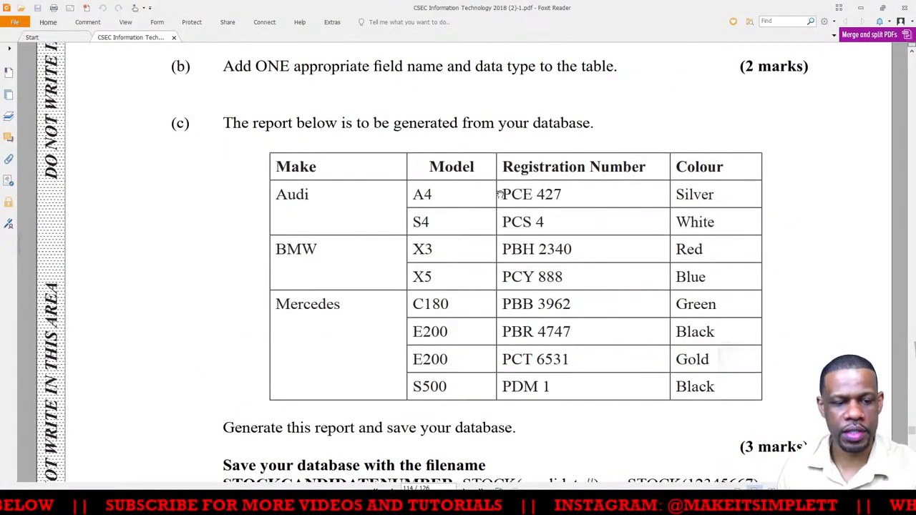
pyautogui.doubleClick(547, 194)
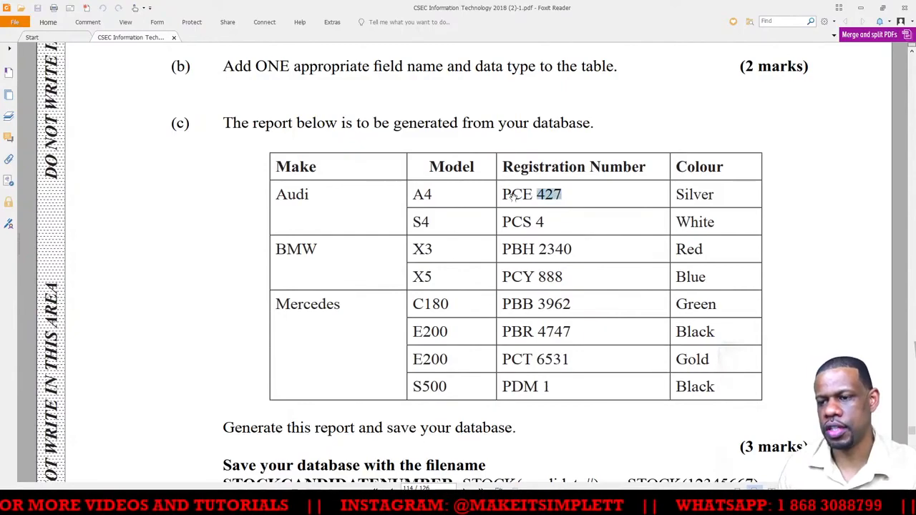
pyautogui.moveTo(612, 249)
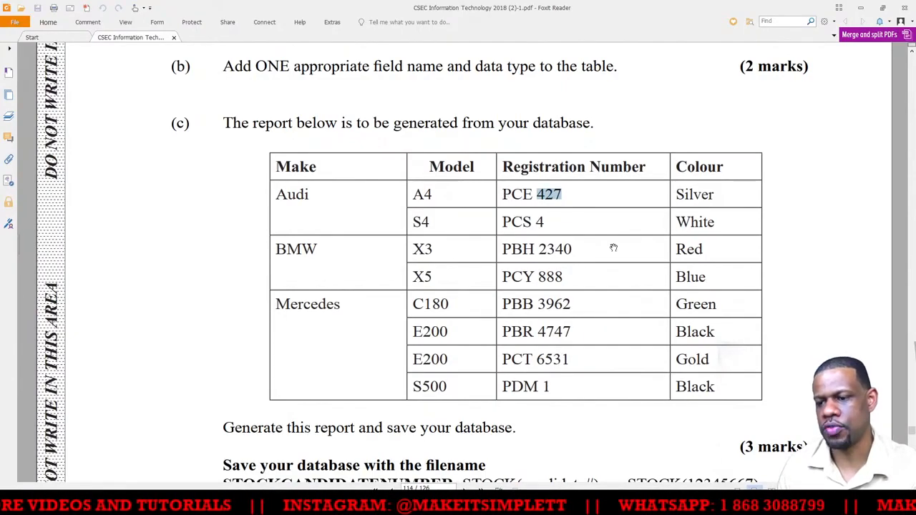